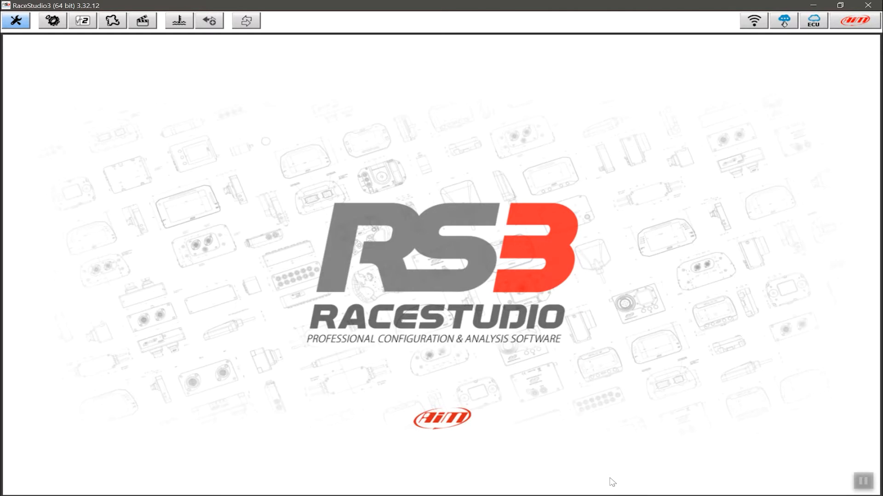
mouse_move(731, 90)
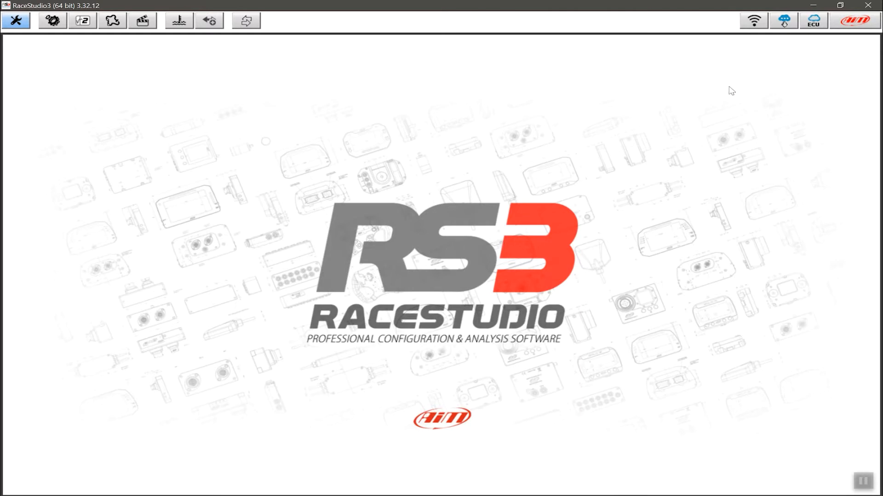
mouse_move(753, 21)
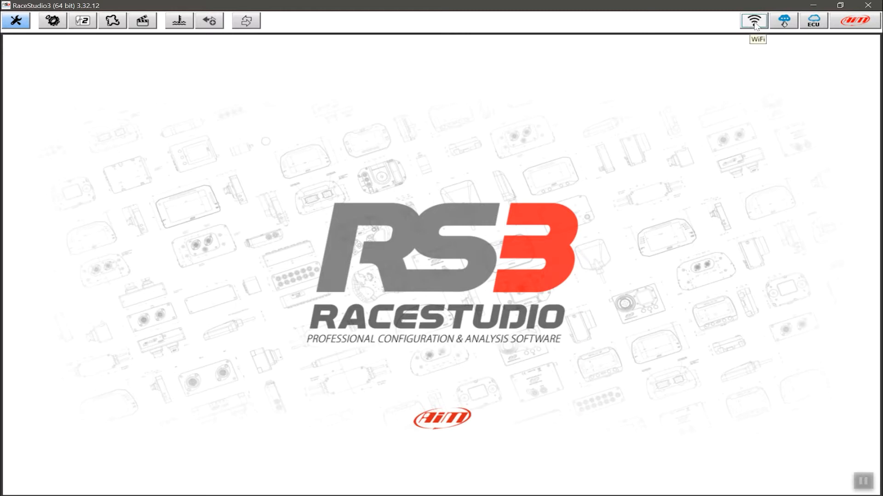
Connect the computer to the AiM-SOLO2-005231-AIM RACER network from the WiFi list
left_click(753, 21)
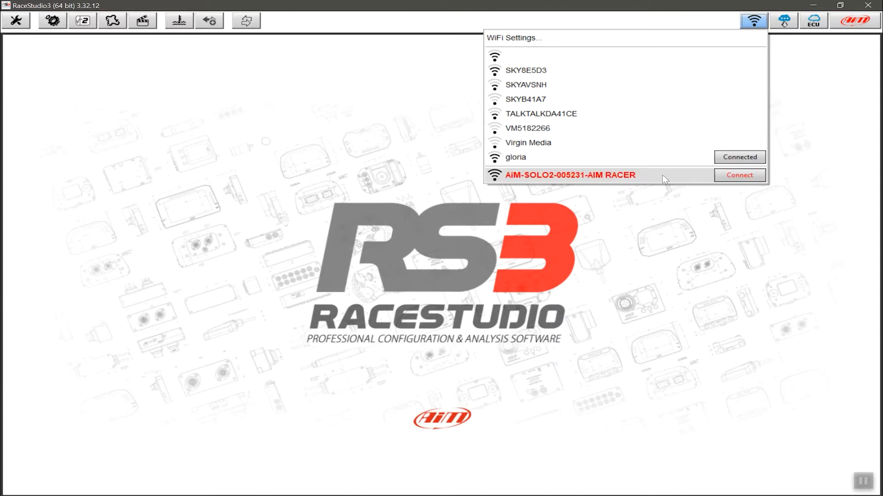
mouse_move(556, 180)
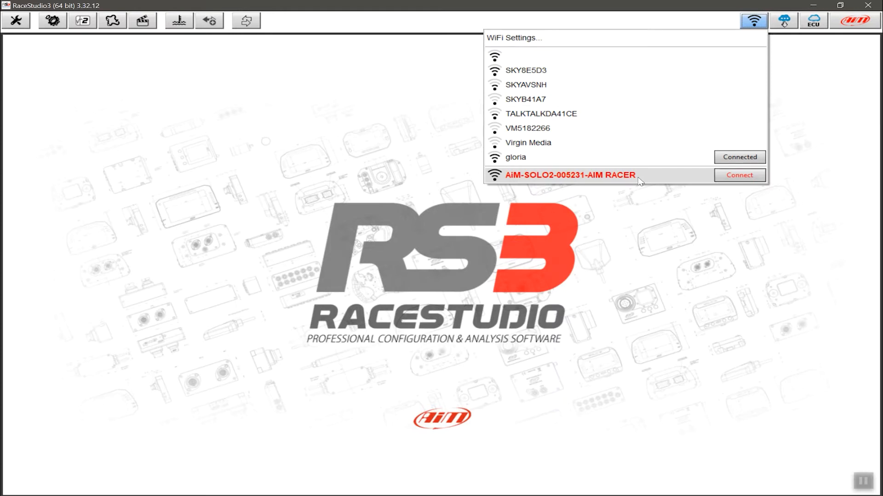
mouse_move(730, 181)
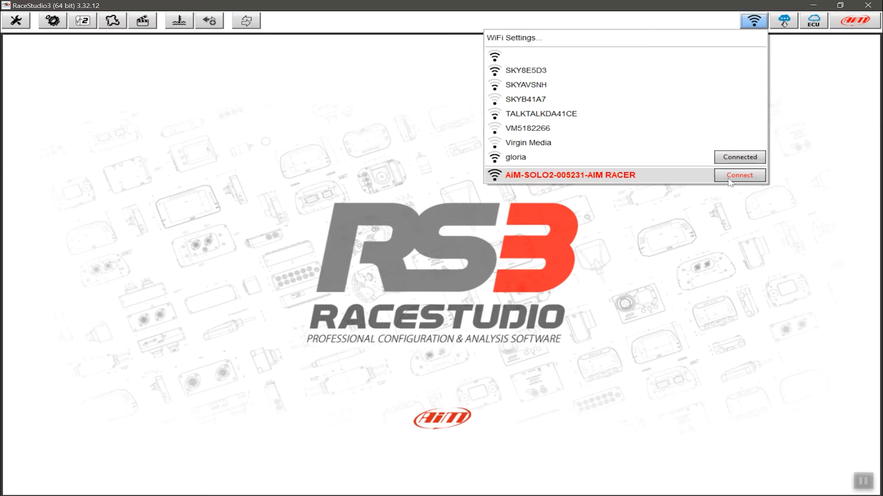
left_click(739, 175)
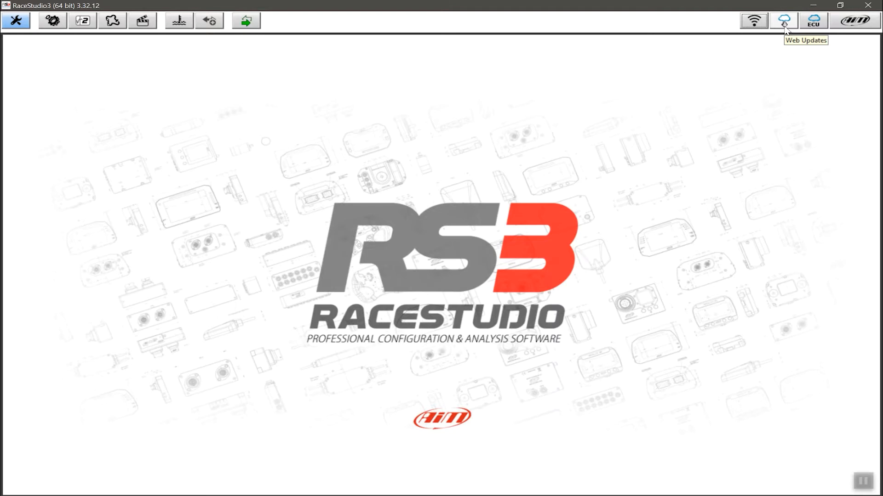
mouse_move(824, 84)
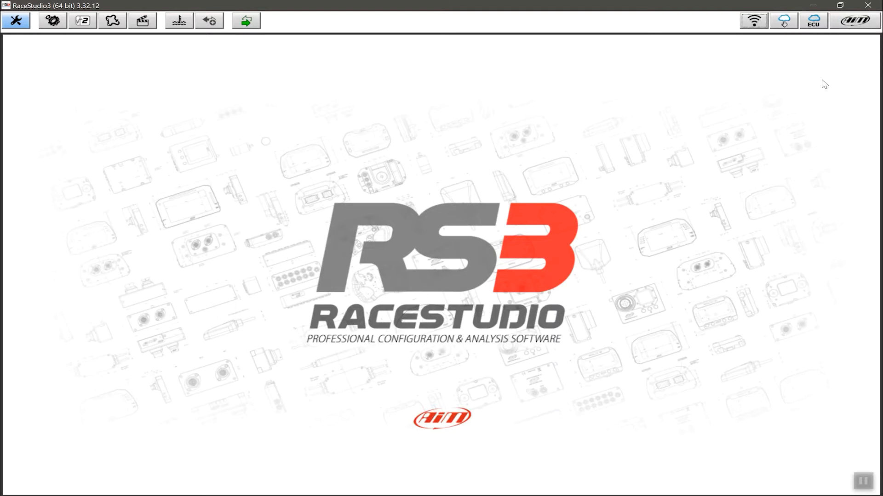
mouse_move(797, 35)
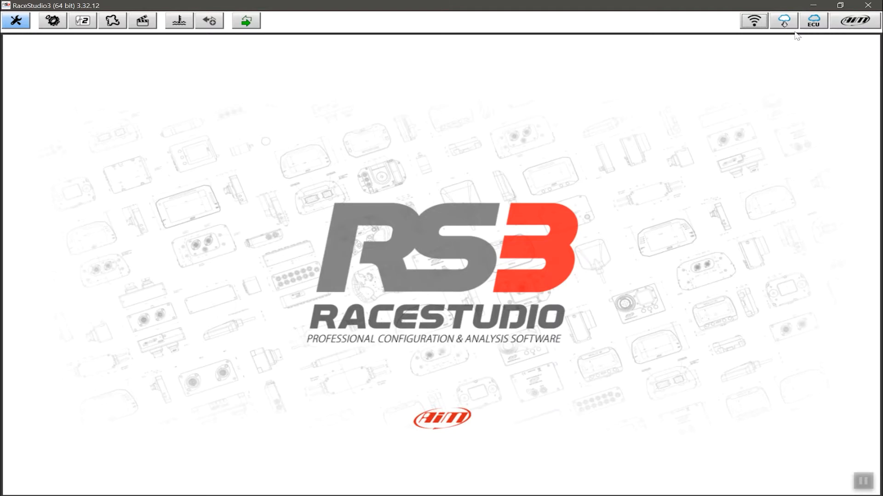
mouse_move(785, 95)
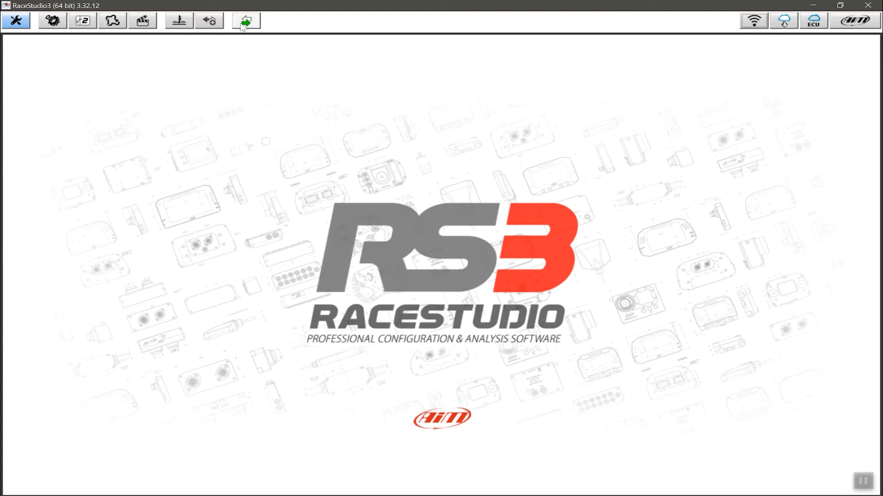
mouse_move(245, 21)
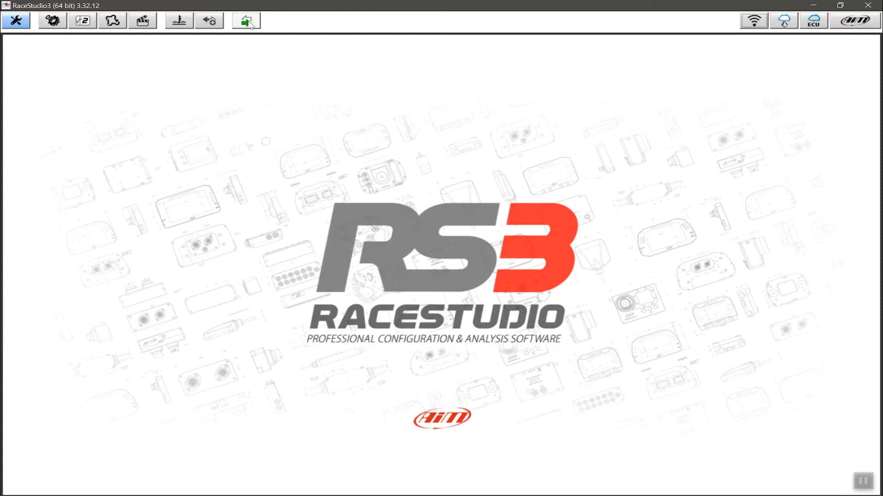
mouse_move(246, 21)
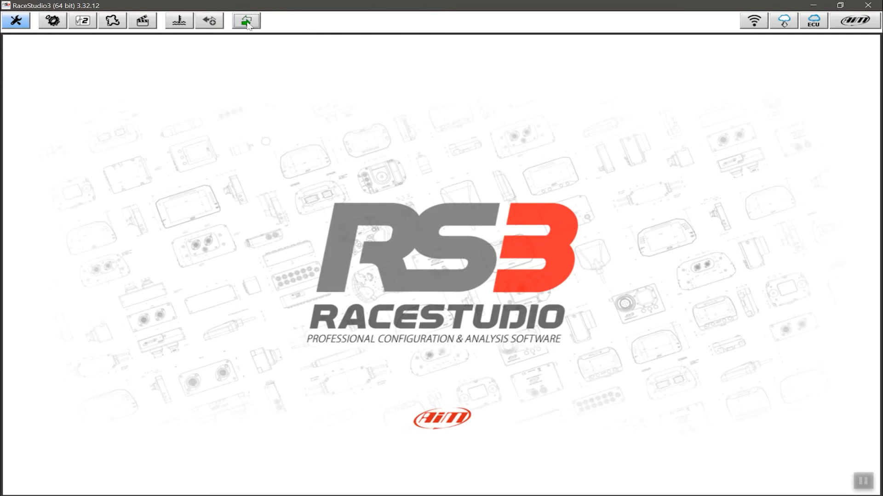
Select AIM RACER under Connected Devices to view its accelerometer, GPS and lap Live Measures
left_click(245, 21)
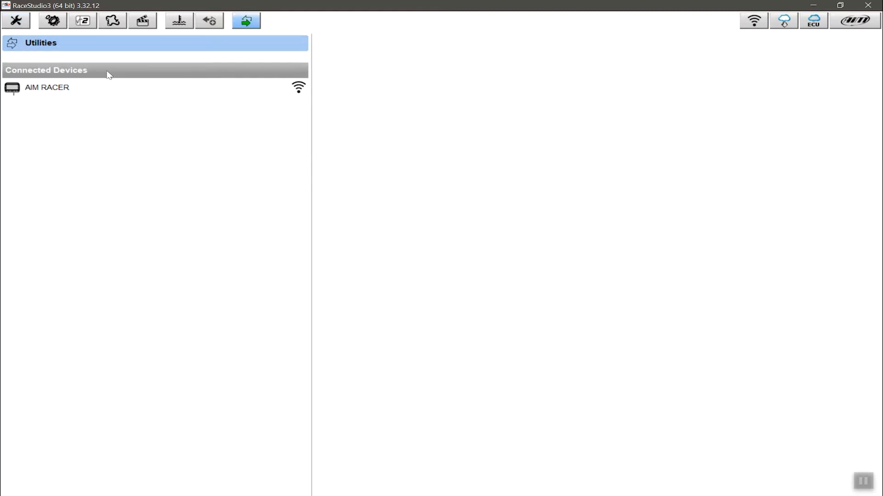
left_click(47, 87)
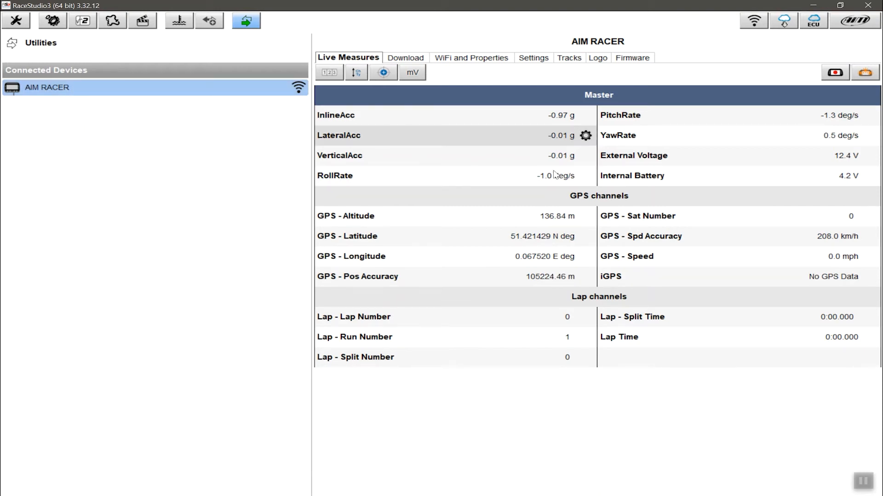
mouse_move(455, 207)
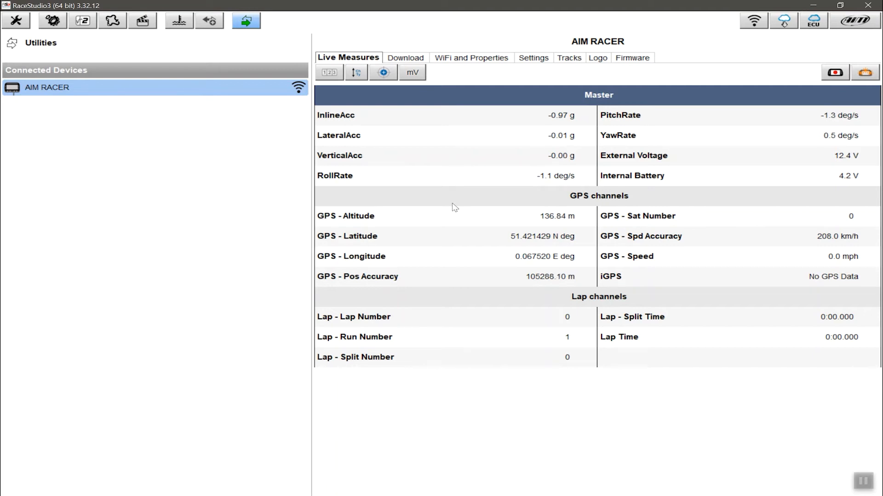
mouse_move(79, 89)
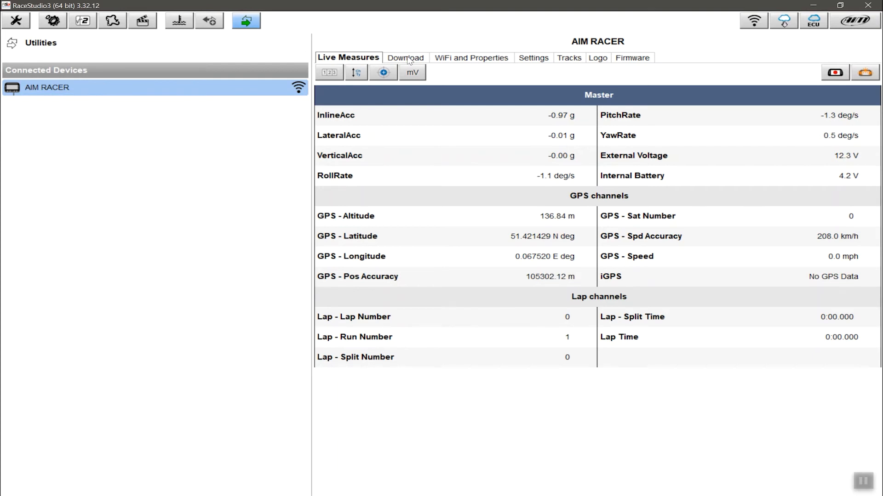
Go from AIM RACER's Tracks tab to its Download tab listing the three Castle sessions
left_click(569, 57)
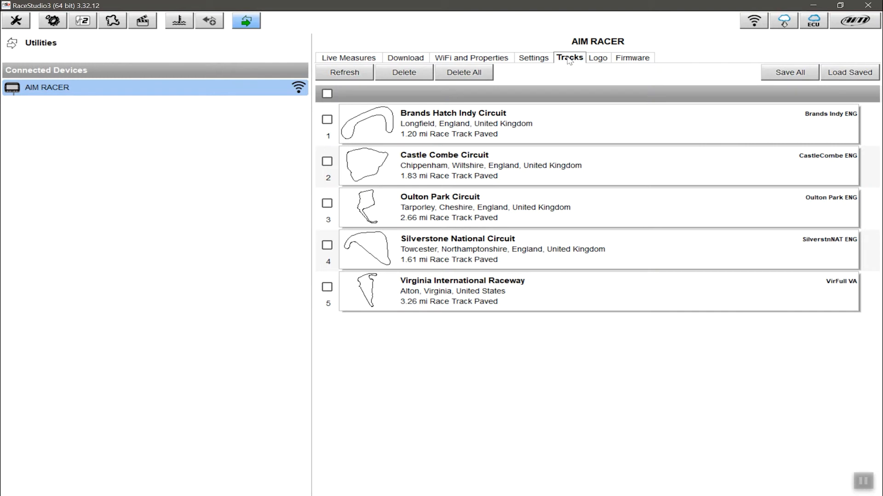
left_click(404, 57)
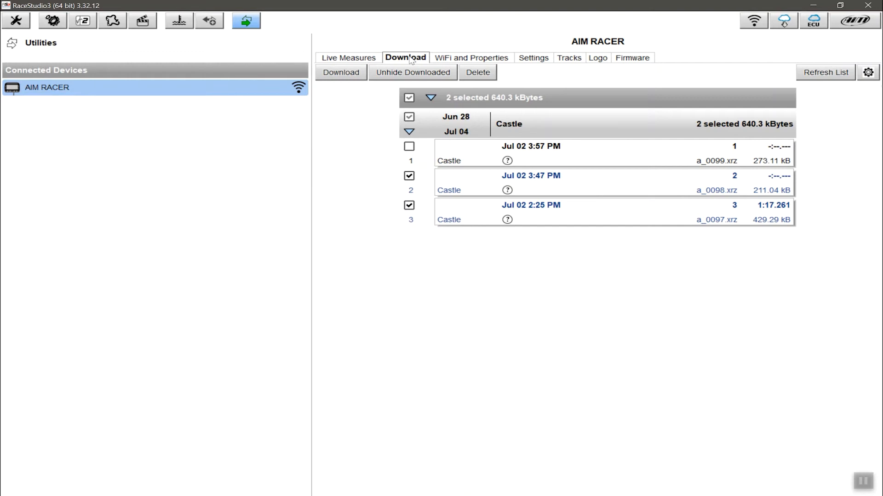
Show AIM RACER's WiFi and Properties page with device name and WiFi mode
left_click(471, 57)
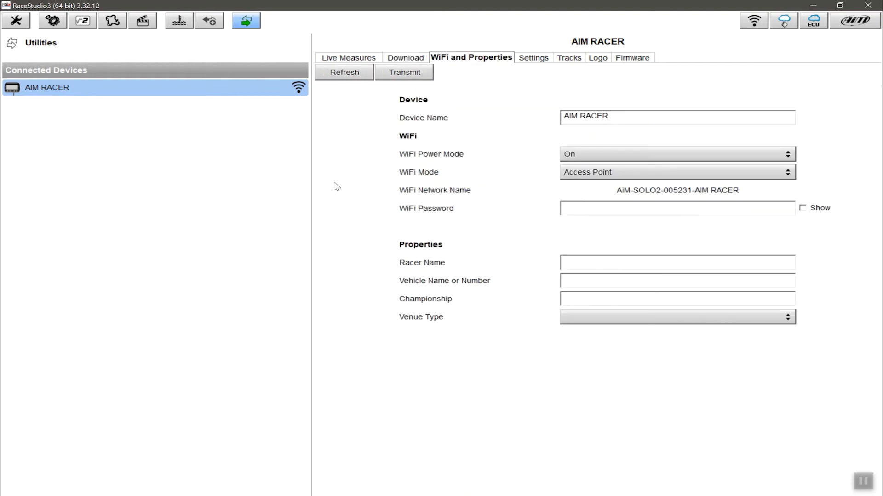
mouse_move(326, 185)
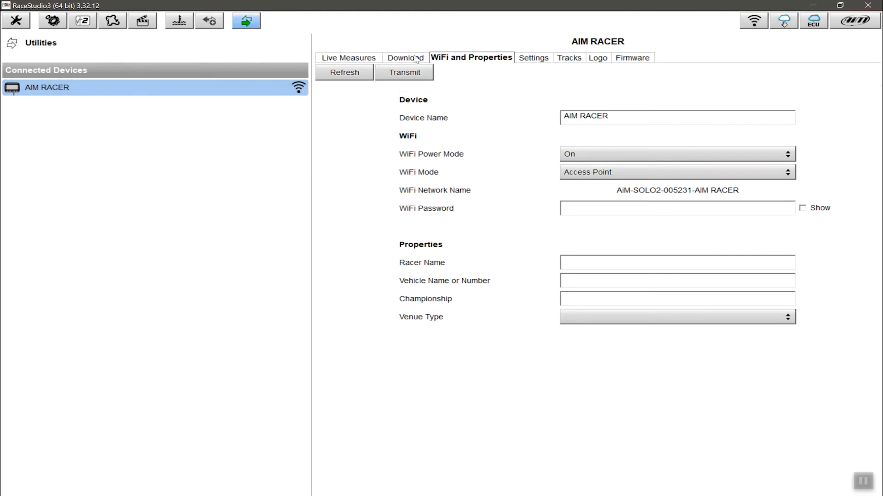
mouse_move(248, 200)
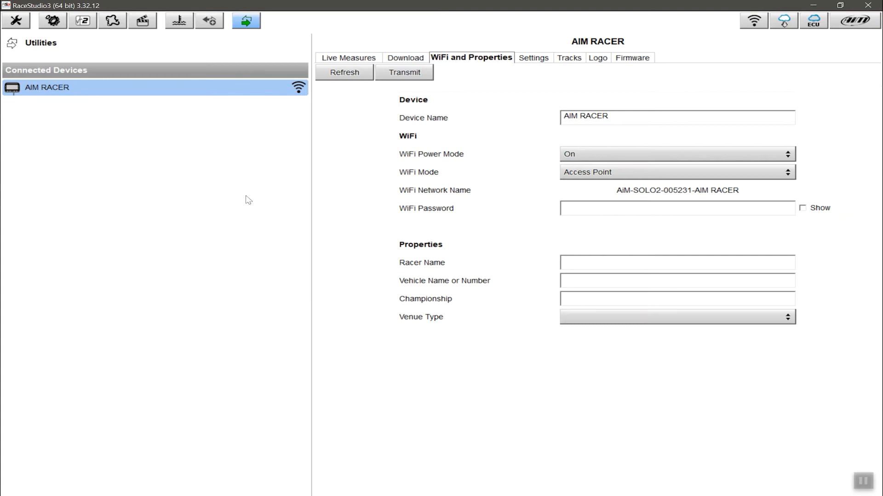
mouse_move(557, 170)
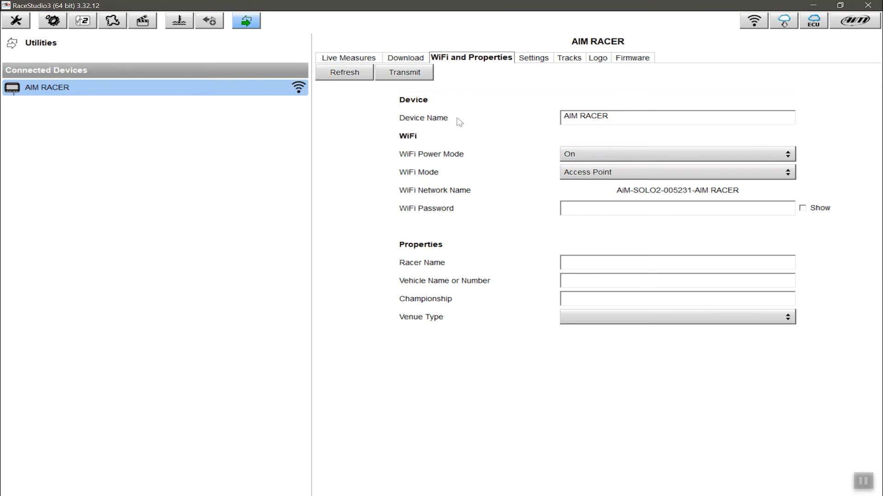
mouse_move(421, 148)
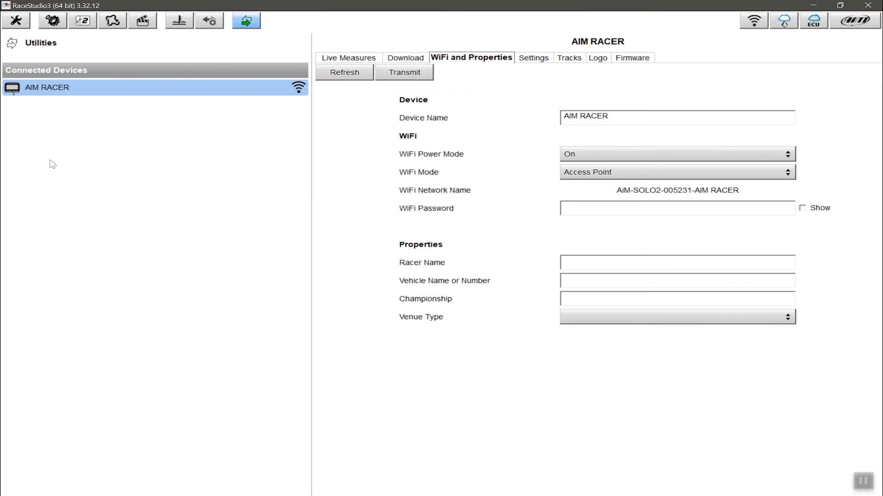
mouse_move(467, 160)
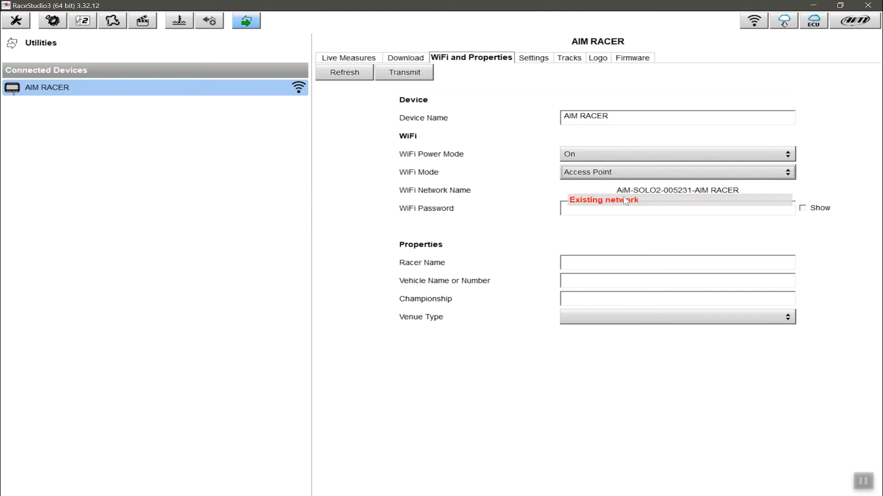
Set WiFi mode to Existing network 'gloria', entering the WiFi password and a device password
left_click(675, 171)
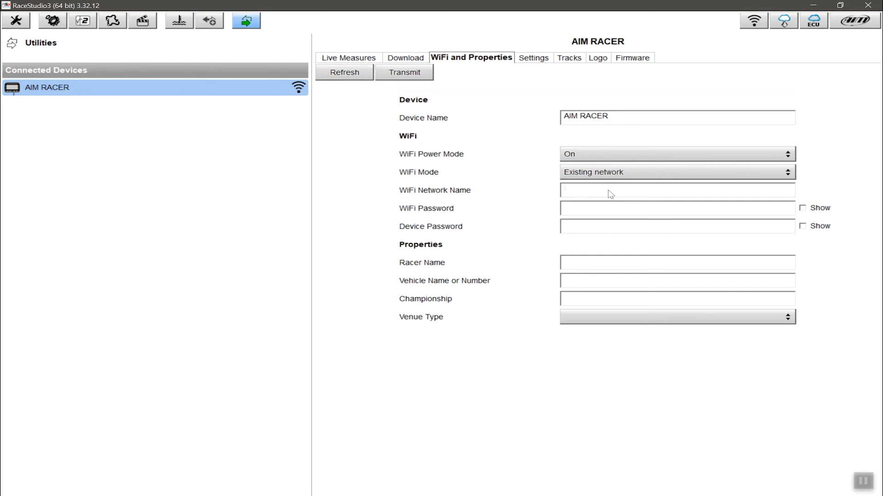
type("gloria")
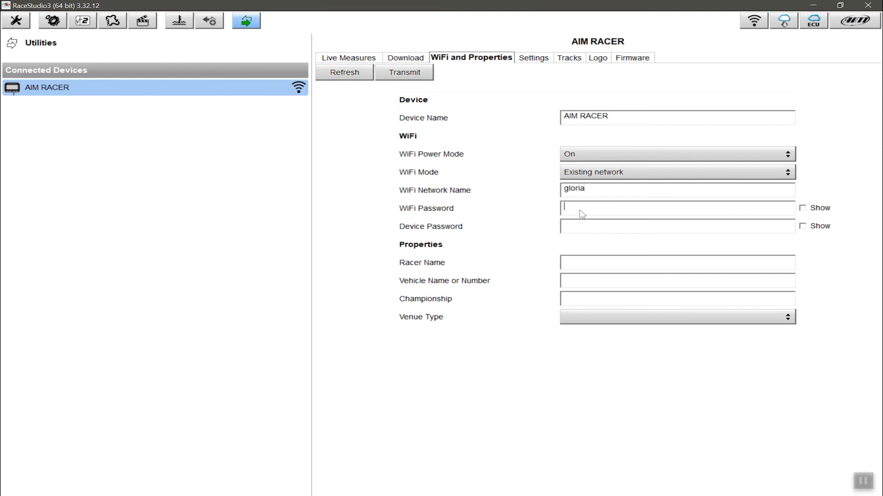
type("1")
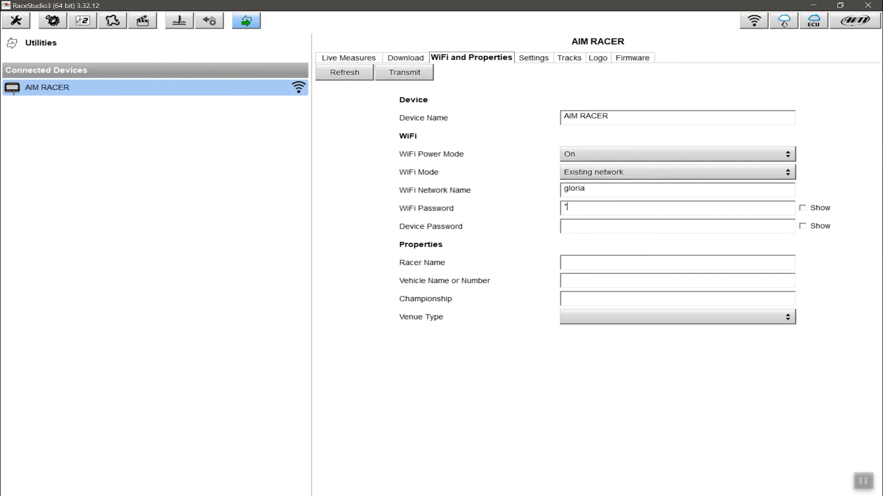
type("****")
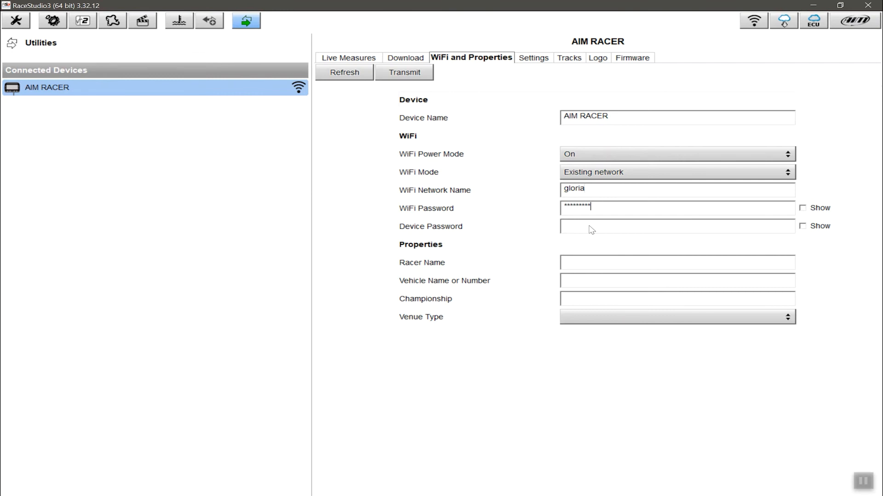
mouse_move(585, 236)
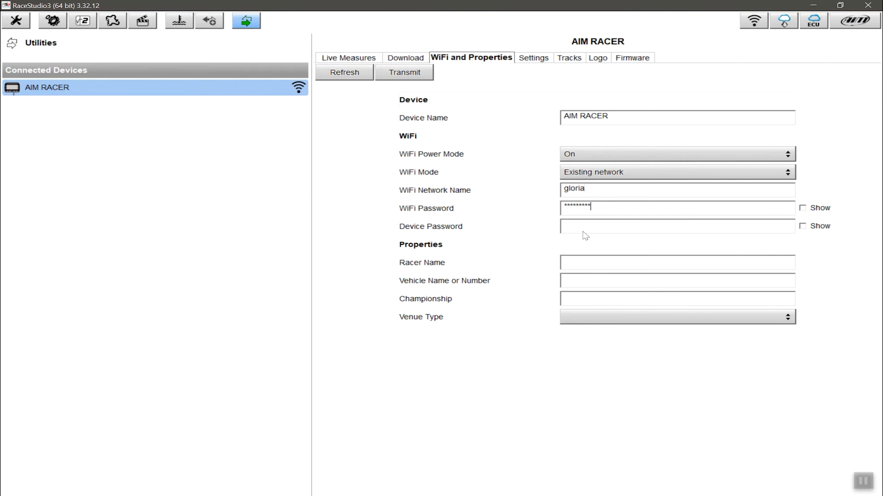
type("****")
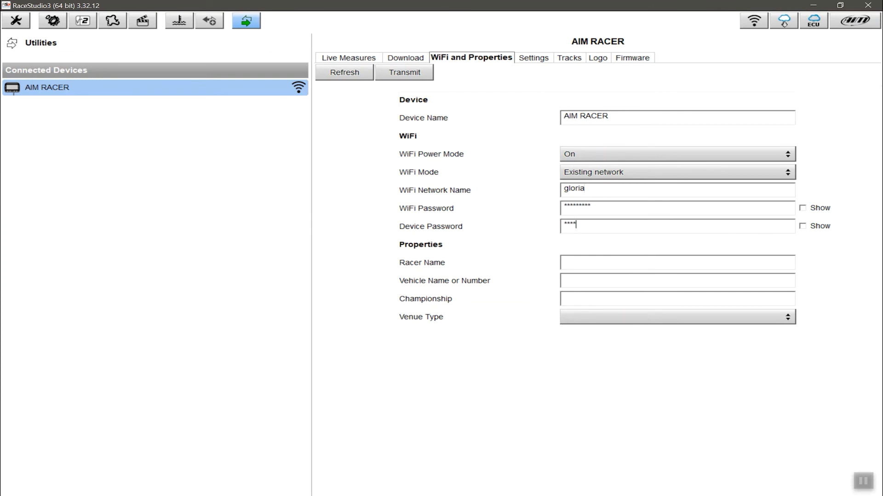
type("***")
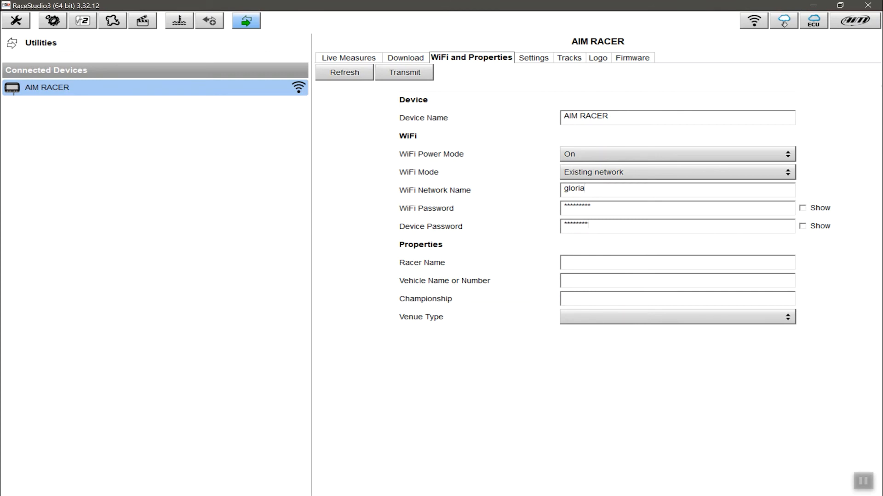
mouse_move(404, 72)
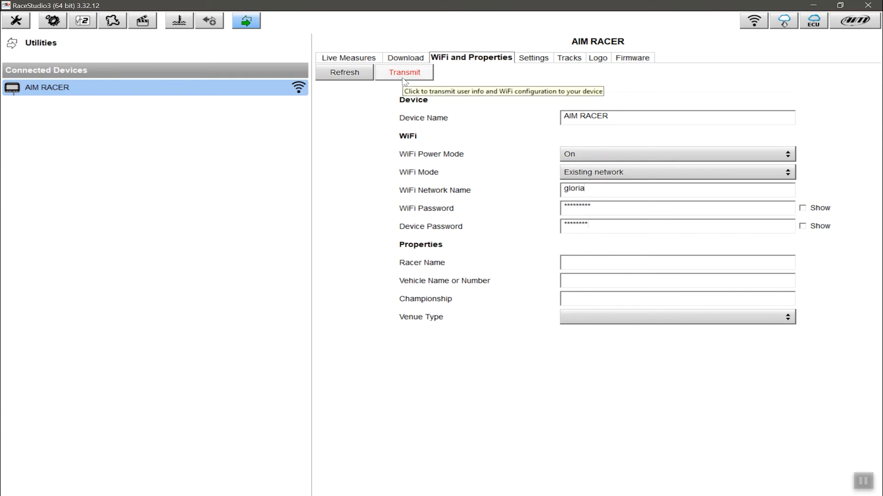
mouse_move(595, 130)
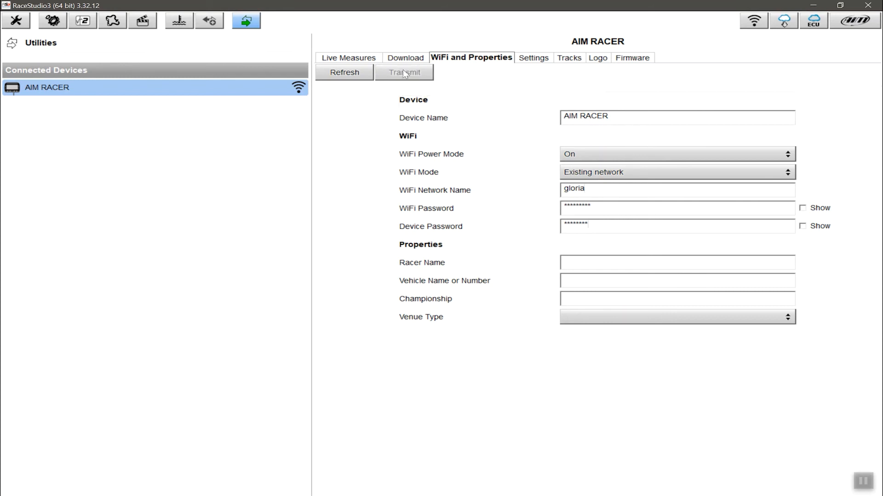
Transmit the new WiFi configuration to AIM RACER and let it disconnect
left_click(403, 72)
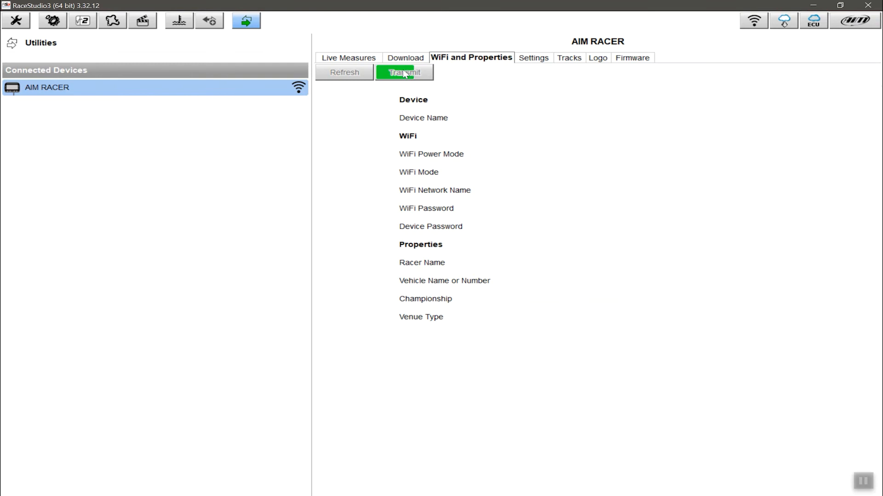
left_click(403, 72)
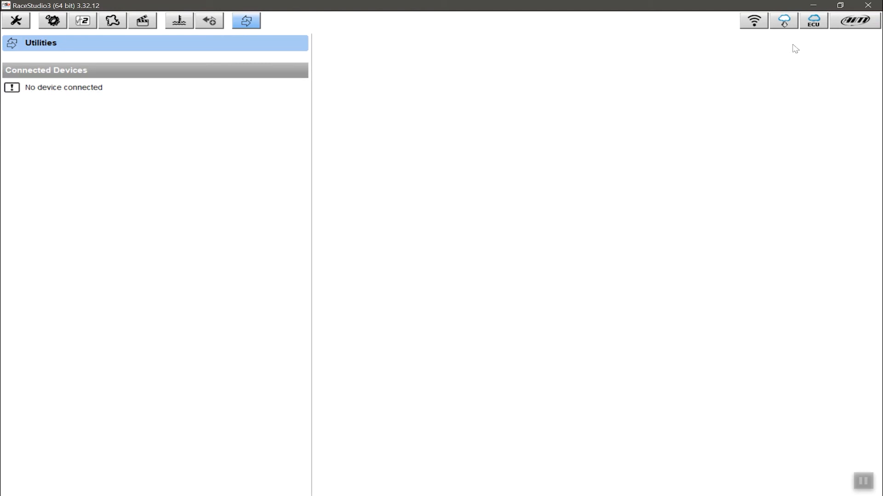
Search the network so AIM RACER reappears under 'gloria' in Connected Devices
left_click(753, 21)
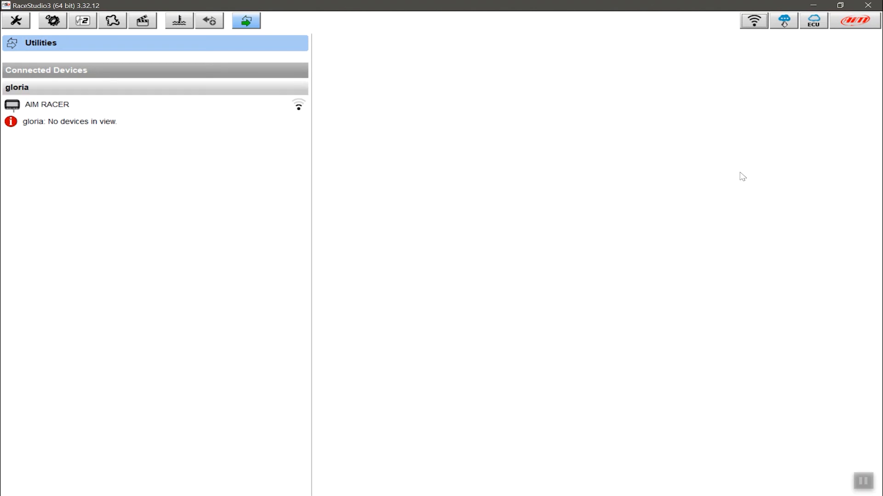
mouse_move(833, 40)
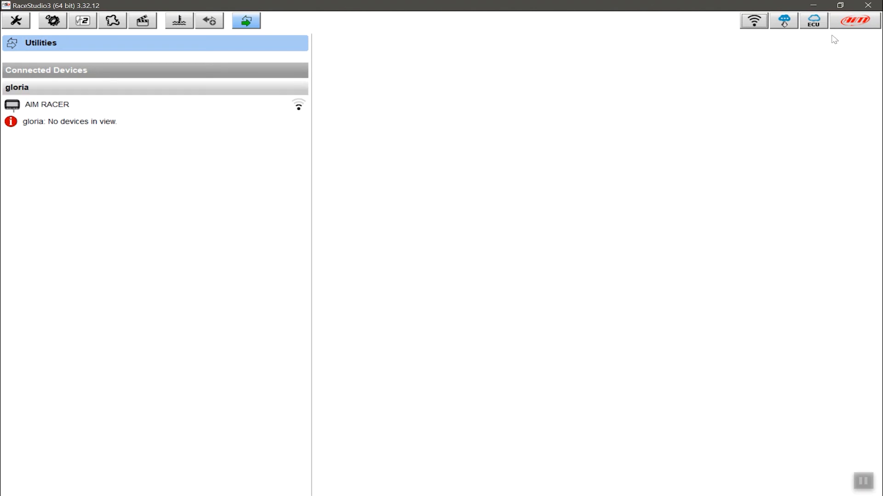
mouse_move(782, 21)
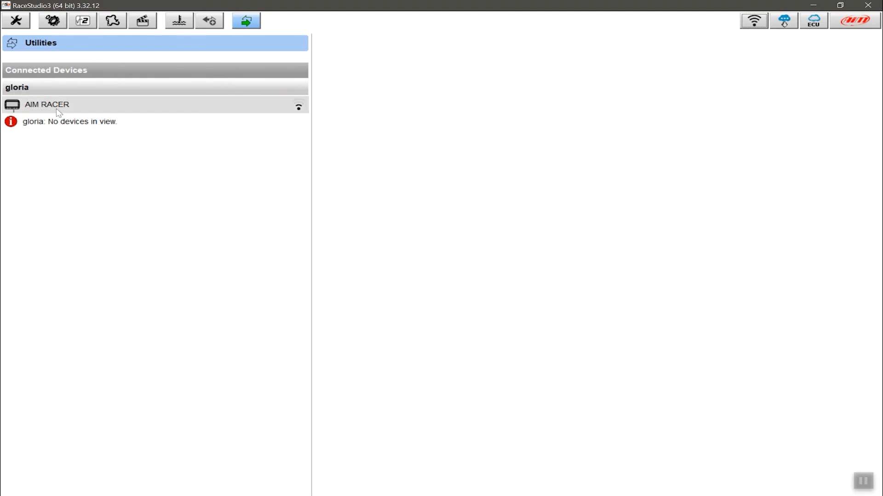
Open AIM RACER under the 'gloria' network entry and wait for it to connect
left_click(46, 104)
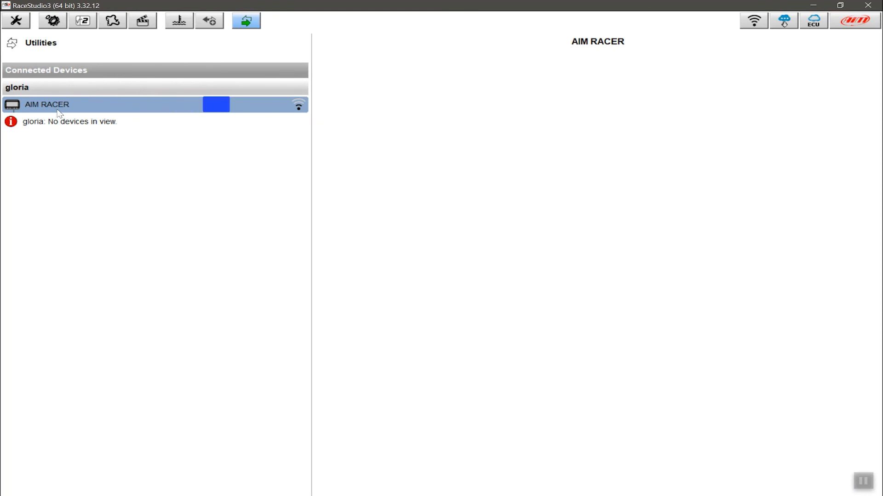
left_click(47, 105)
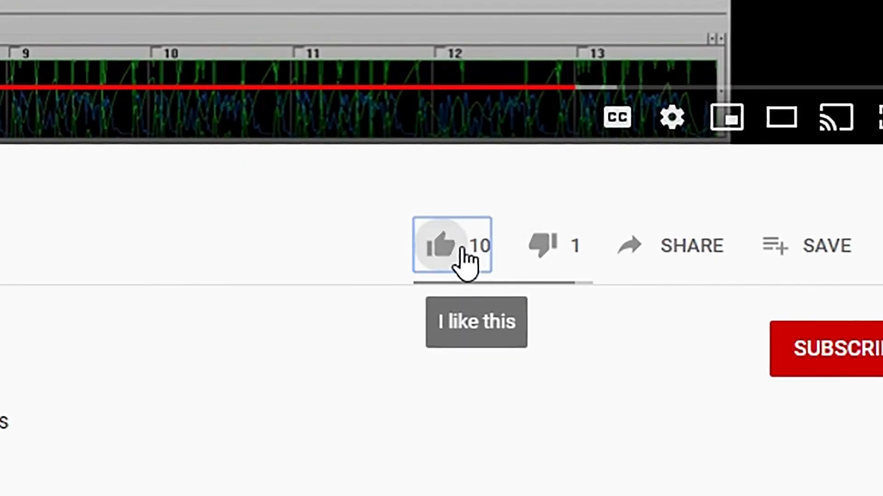
Like the video, type 'Awesome!', and bring up the channel's notification options
left_click(441, 245)
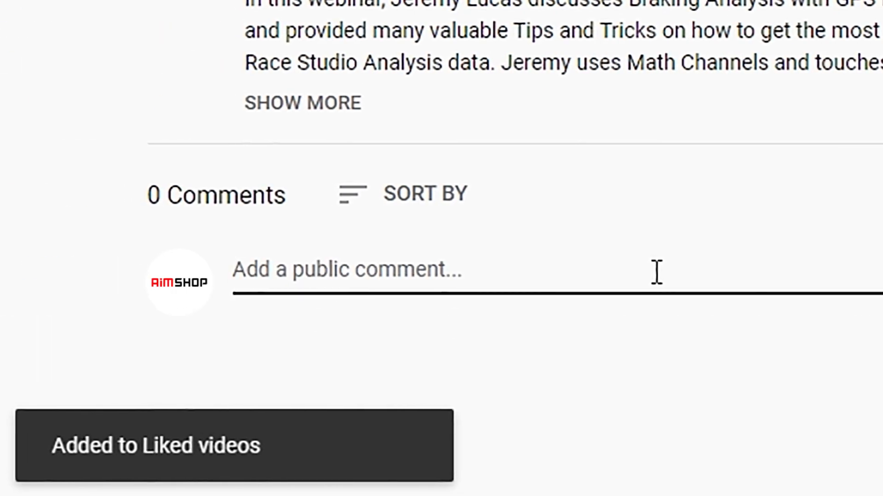
type("Awesome!")
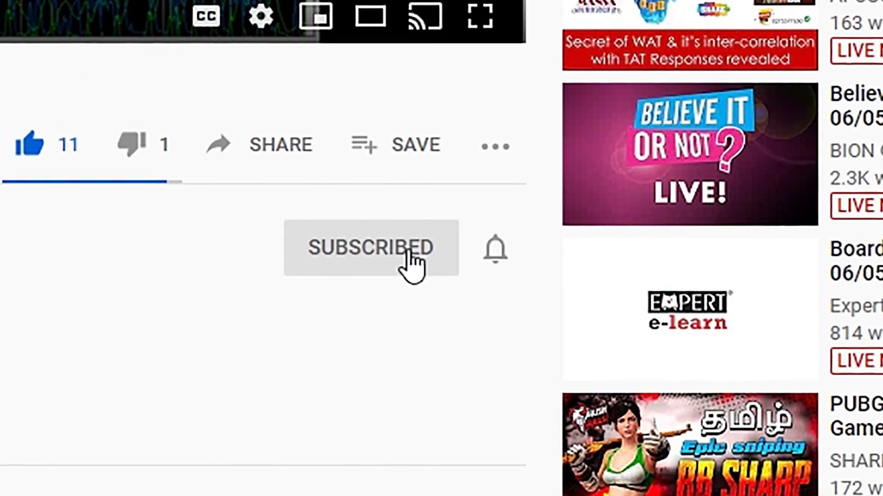
left_click(494, 249)
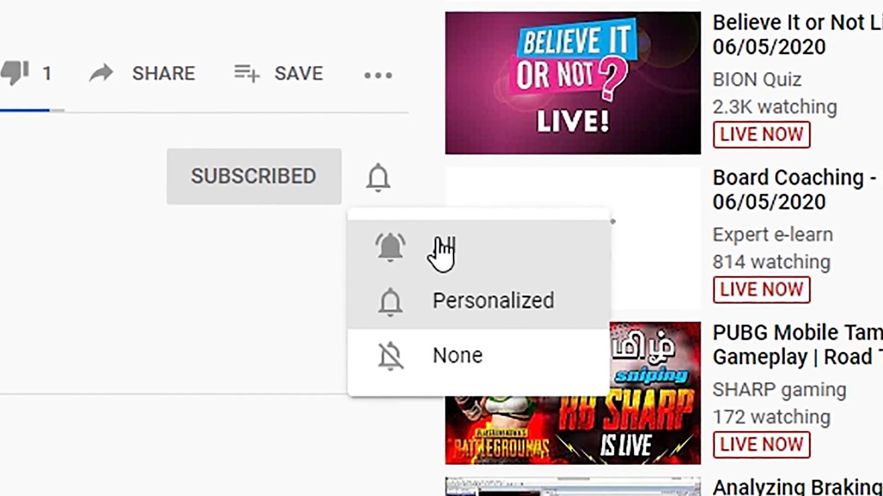